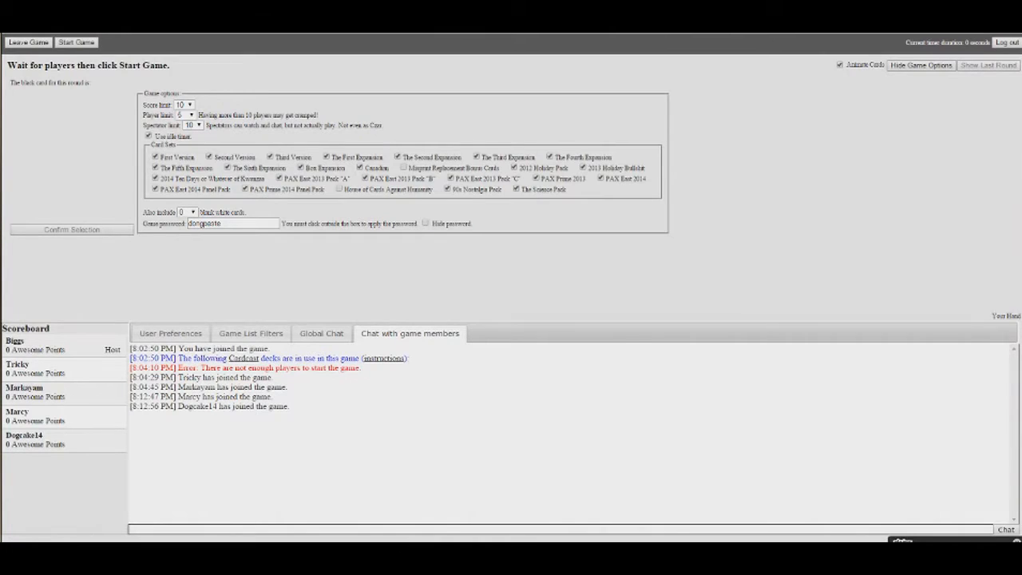
# Step: Start the game and, as Card Czar, pick the winning answer for the Chinese food card
pyautogui.click(77, 41)
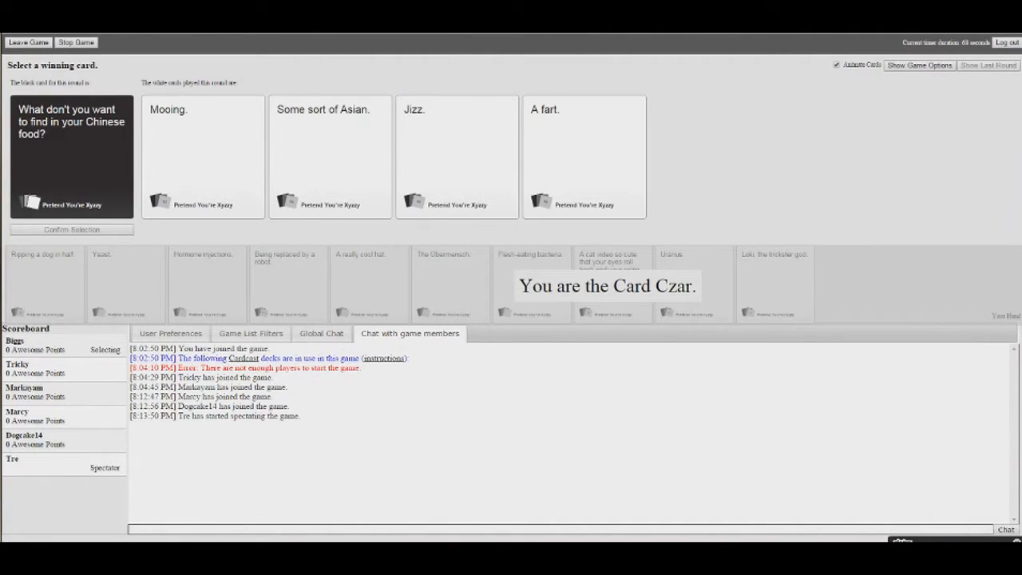
pyautogui.click(329, 156)
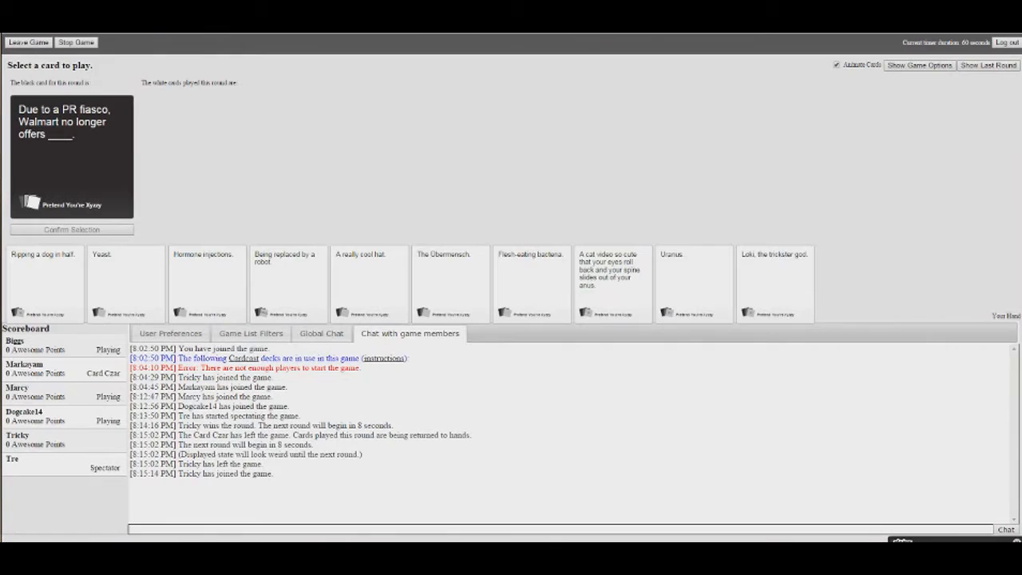
# Step: Play the 'A cat video so cute…' card as the answer to the Walmart PR fiasco card
pyautogui.click(530, 284)
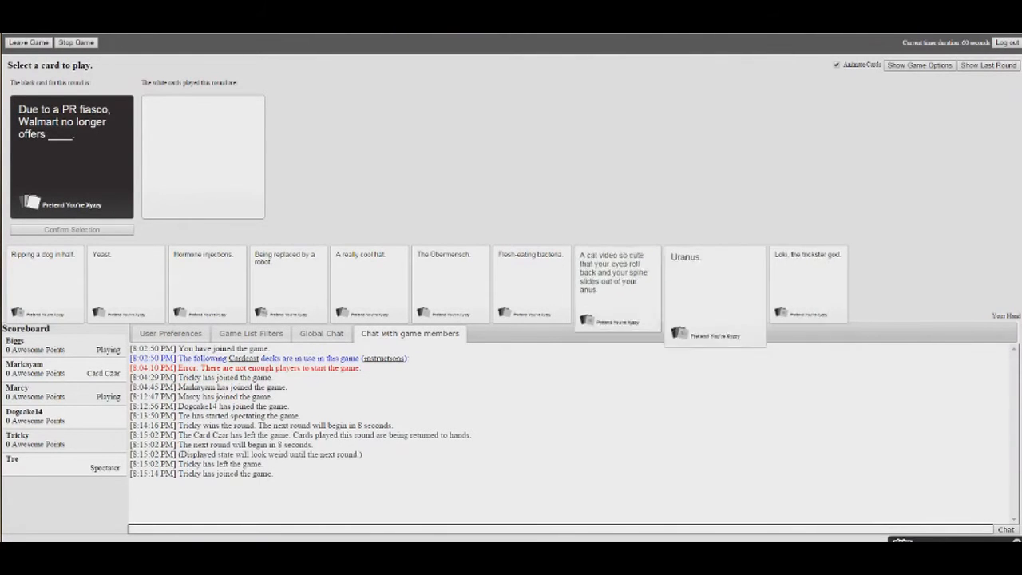
pyautogui.click(616, 274)
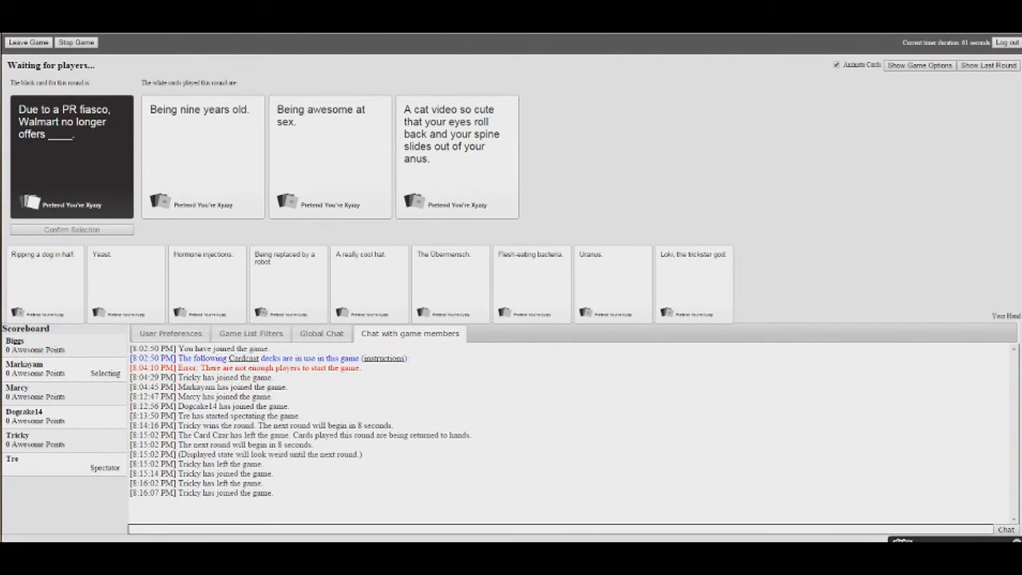
pyautogui.click(456, 156)
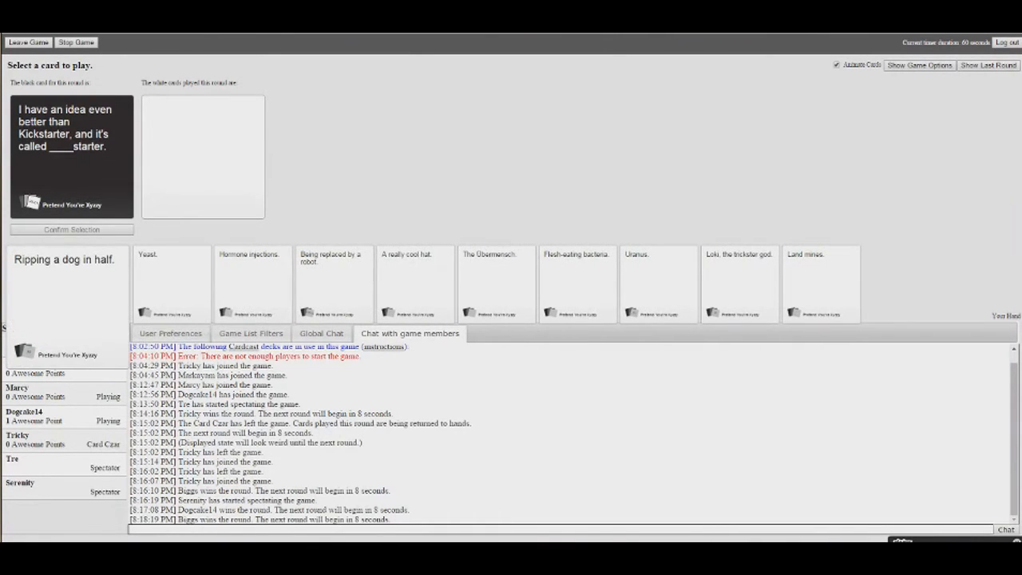
# Step: Play 'Ripping a dog in half.' as the answer to the Kickstarter card
pyautogui.click(67, 304)
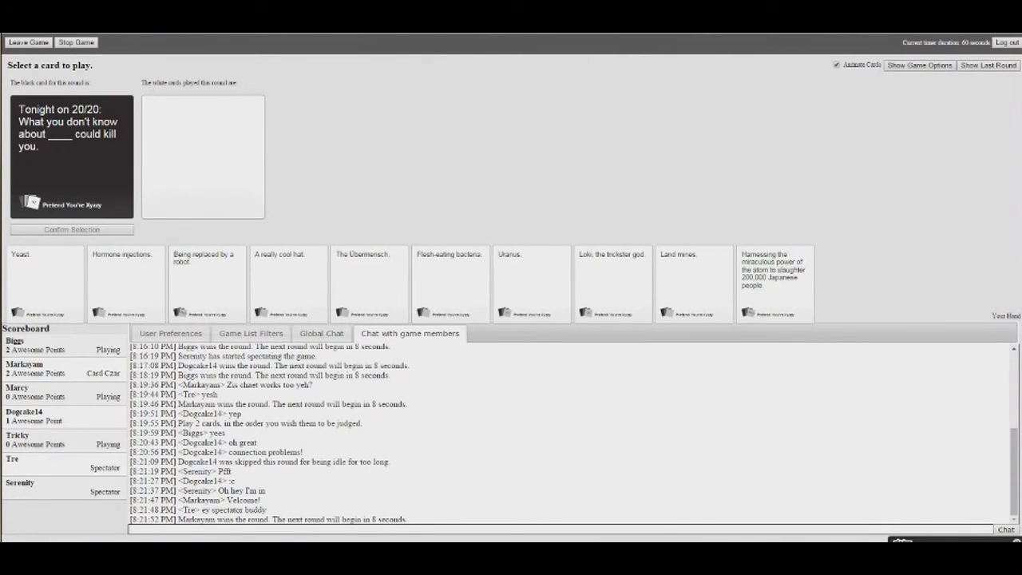
# Step: Play and confirm 'Uranus.' for the Tonight on 20/20 card and view the round's winner
pyautogui.click(530, 284)
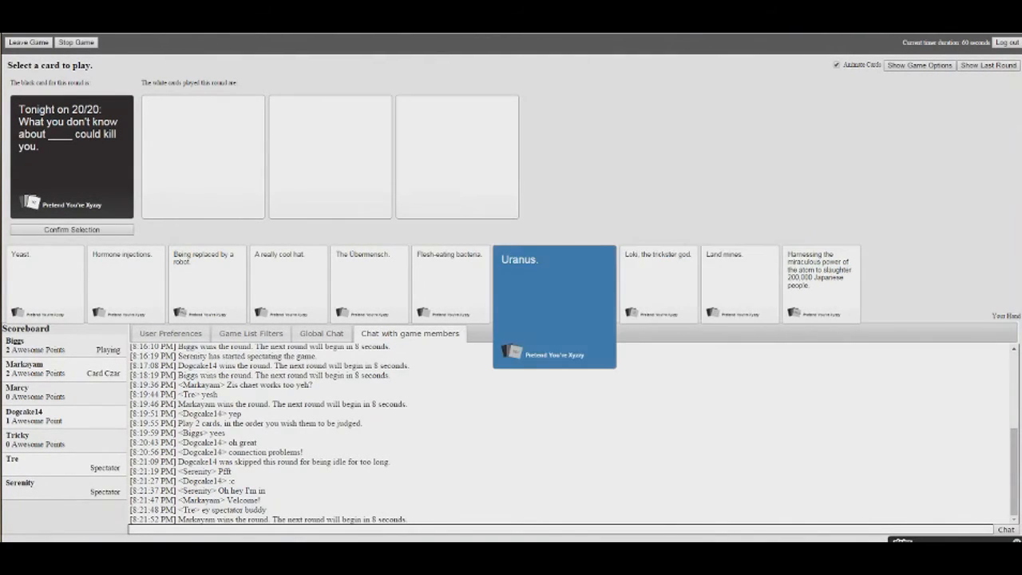
pyautogui.click(70, 230)
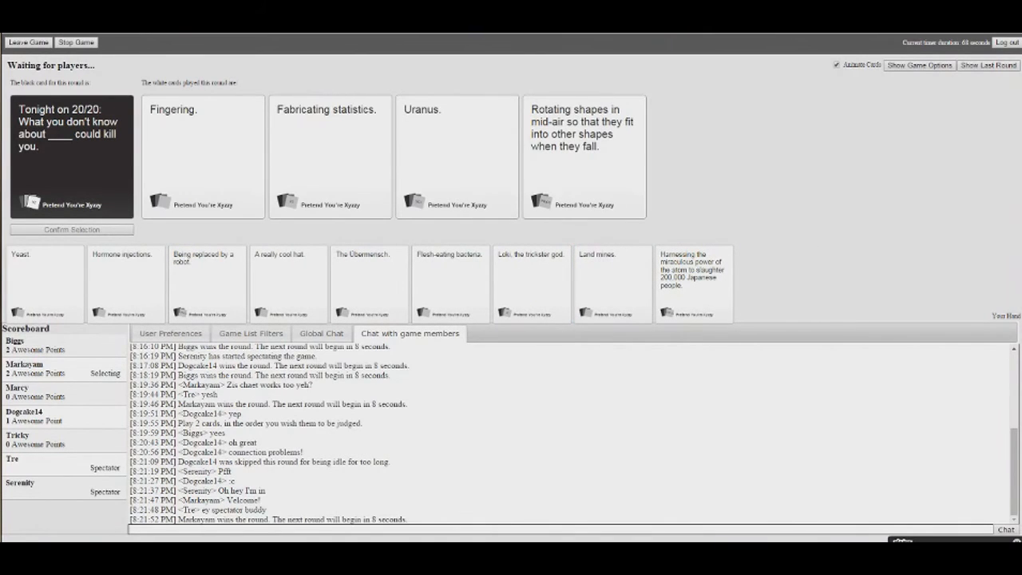
pyautogui.scroll(-3)
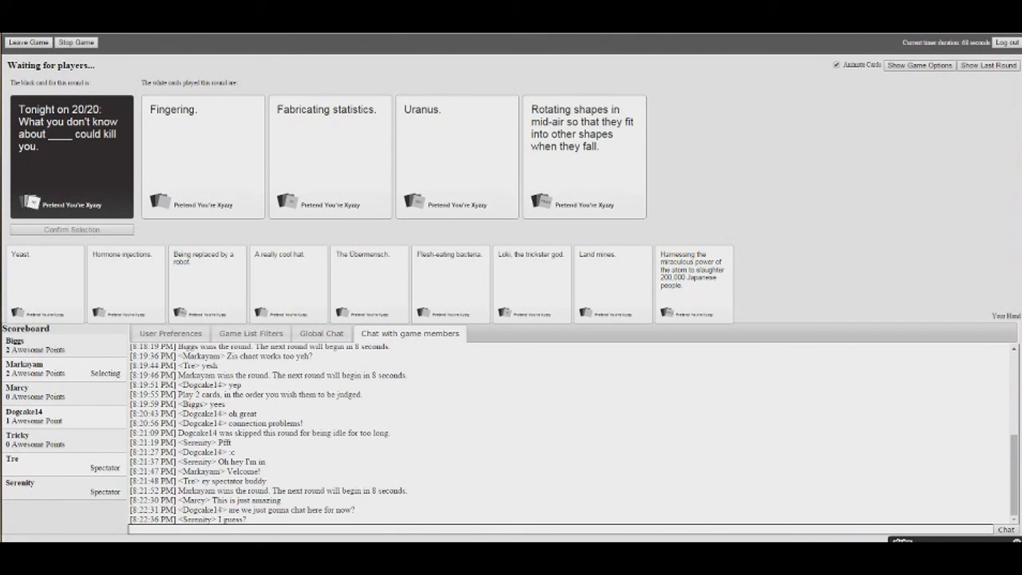
pyautogui.click(329, 156)
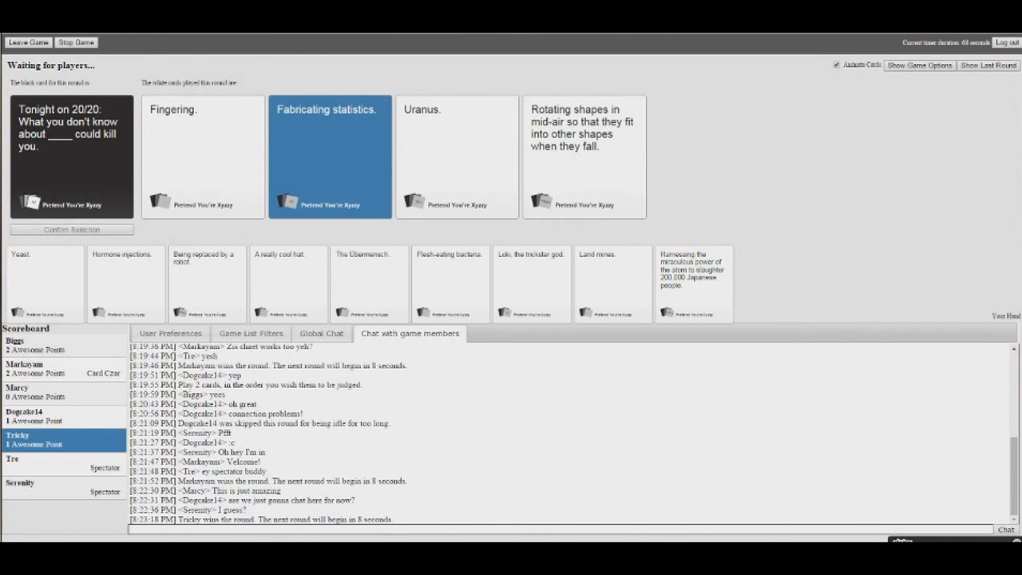